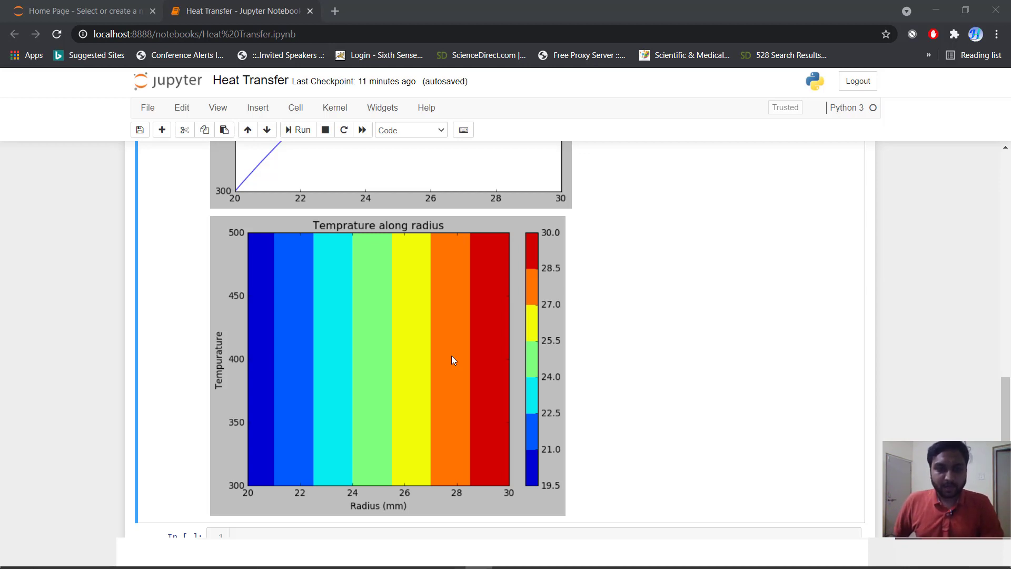
{"action": "mouse_move", "coordinate": [424, 382]}
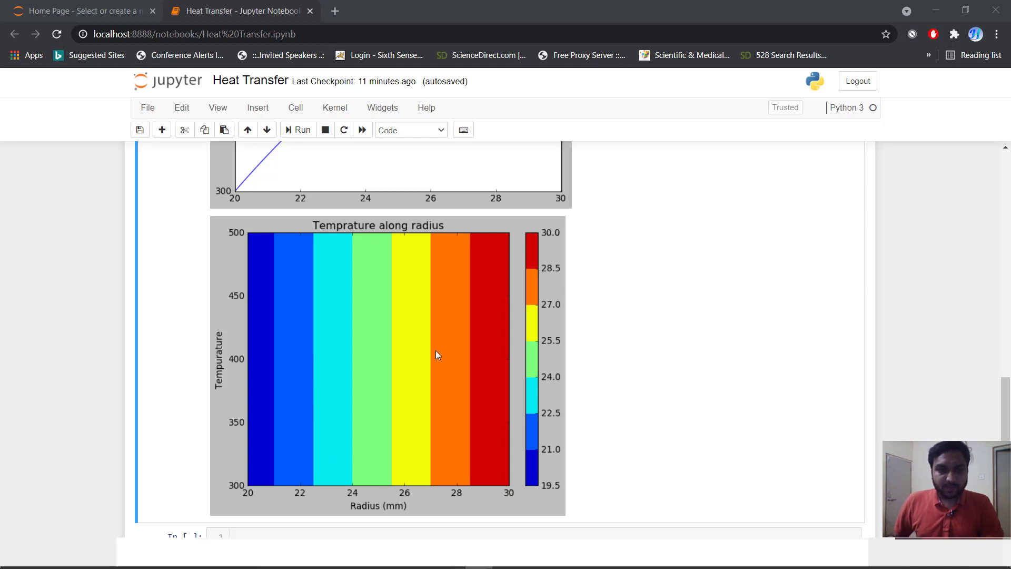
Step: Review the heat-conduction code cell, selecting the radial temperature formula lines and removing a stray character
{"action": "scroll", "scroll_direction": "down", "scroll_amount": 3}
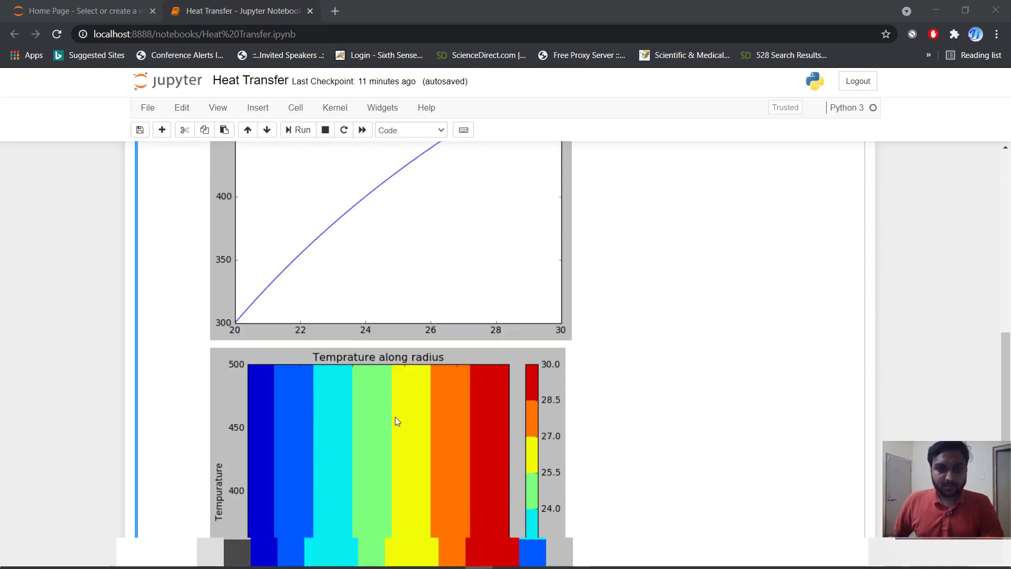
{"action": "scroll", "scroll_direction": "down", "scroll_amount": 3}
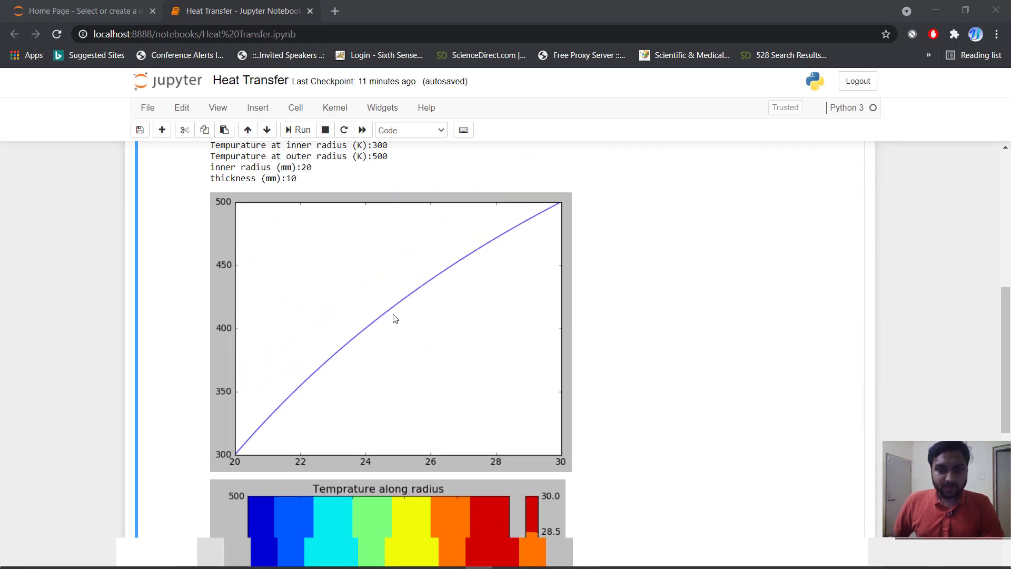
{"action": "scroll", "scroll_direction": "down", "scroll_amount": 3}
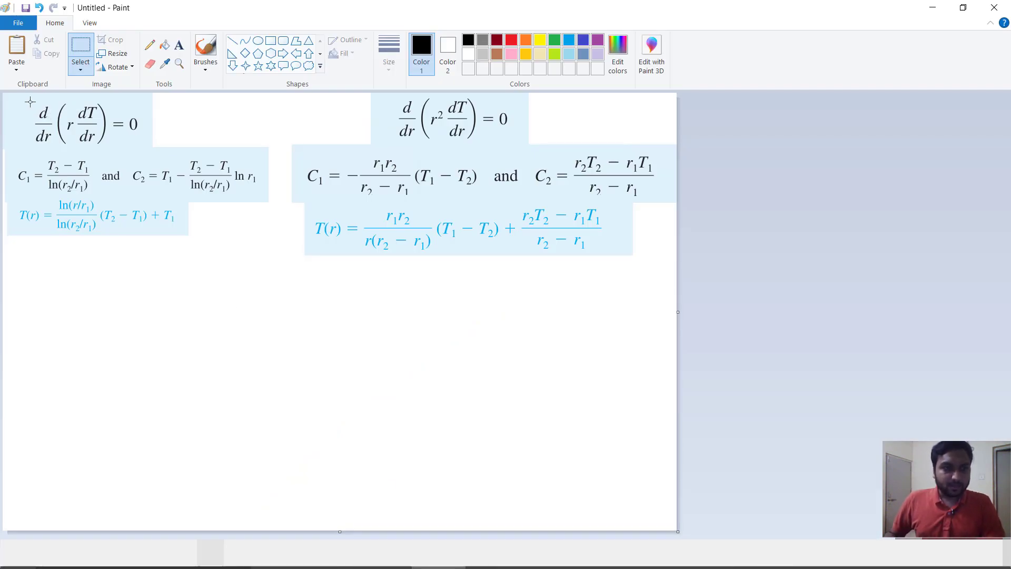
{"action": "left_click_drag", "start_coordinate": [30, 100], "coordinate": [149, 149]}
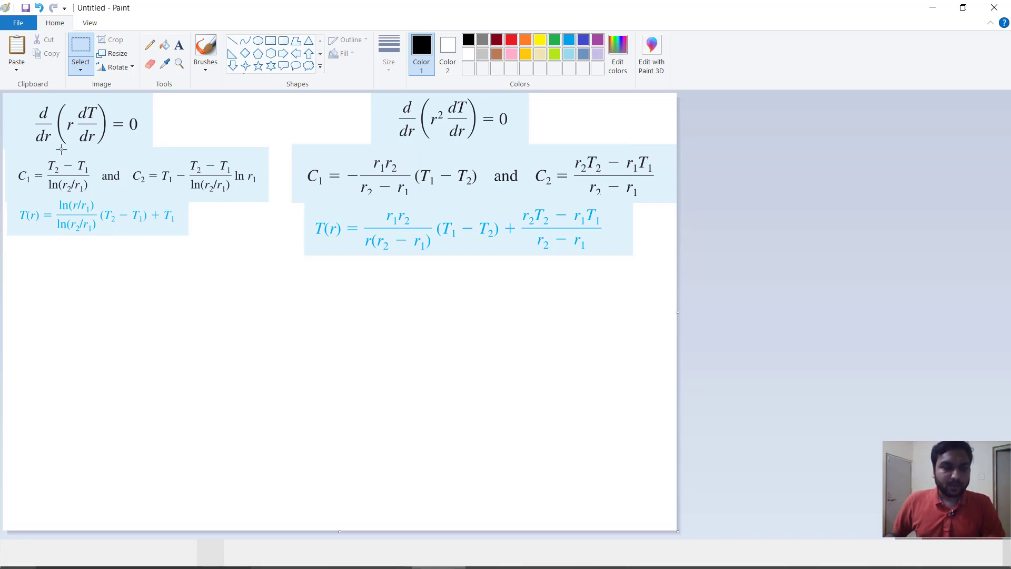
{"action": "mouse_move", "coordinate": [167, 133]}
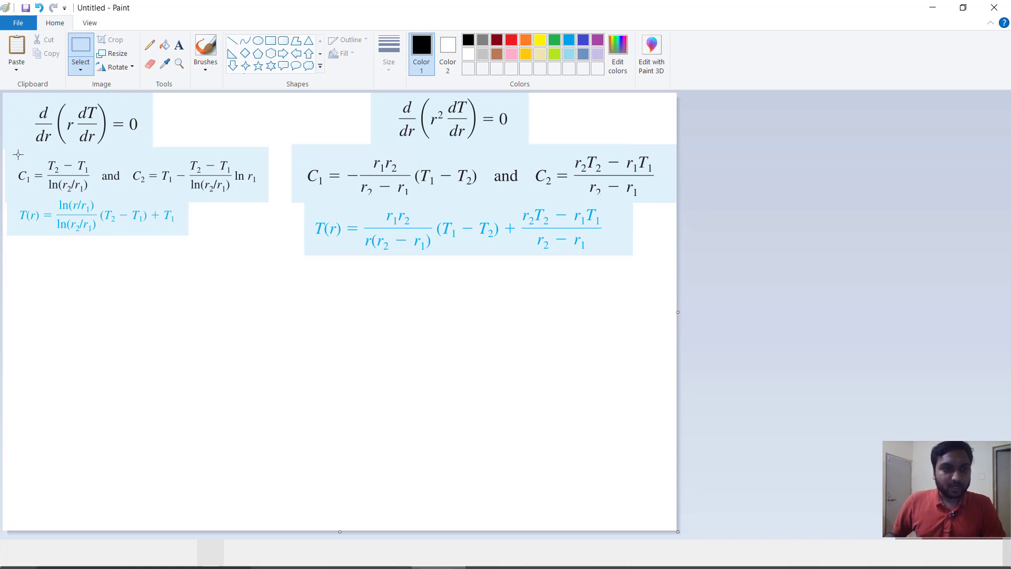
{"action": "left_click_drag", "start_coordinate": [14, 153], "coordinate": [98, 197]}
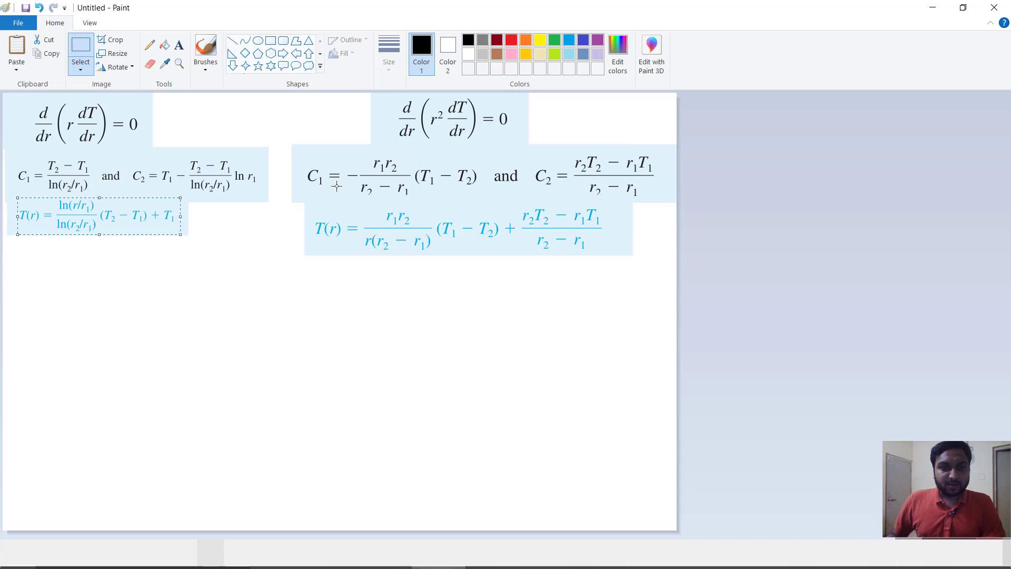
{"action": "mouse_move", "coordinate": [405, 111]}
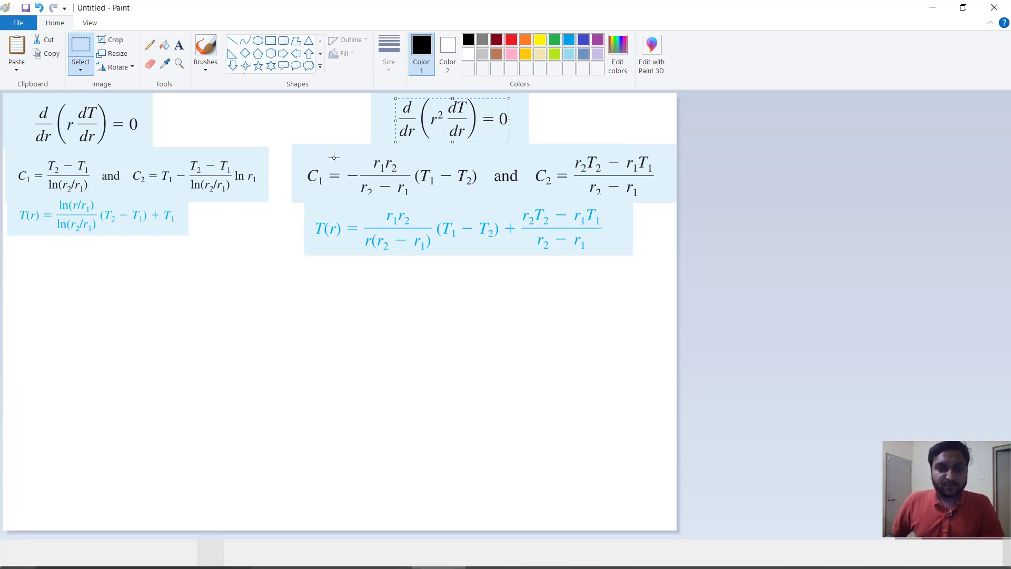
{"action": "mouse_move", "coordinate": [363, 143]}
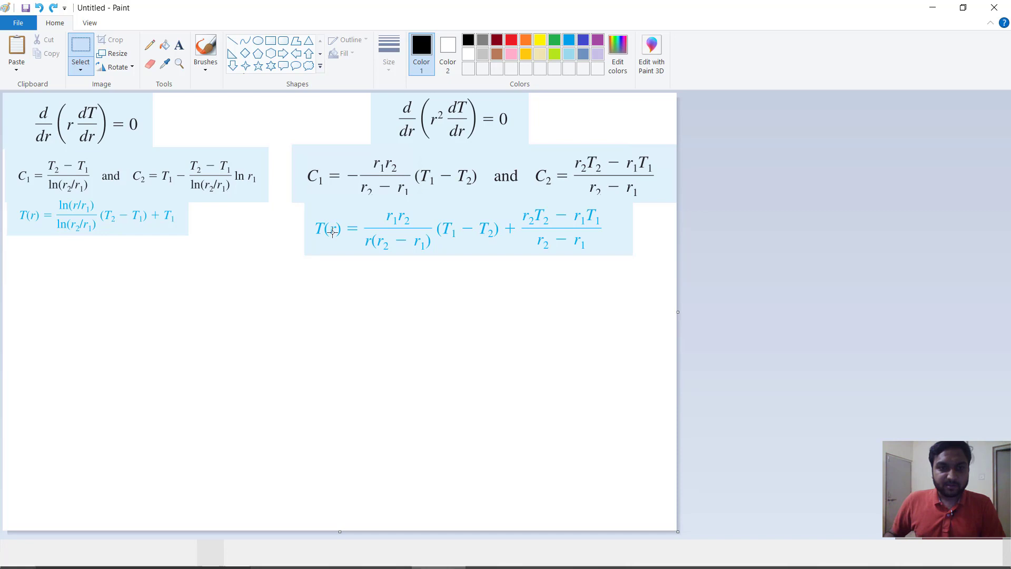
{"action": "left_click_drag", "start_coordinate": [314, 218], "coordinate": [352, 244]}
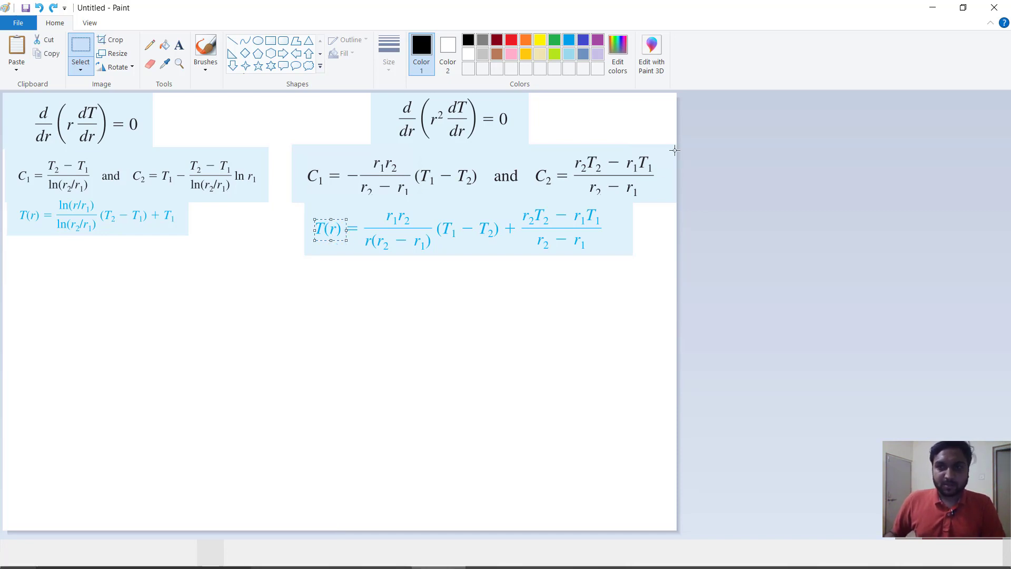
{"action": "mouse_move", "coordinate": [932, 4]}
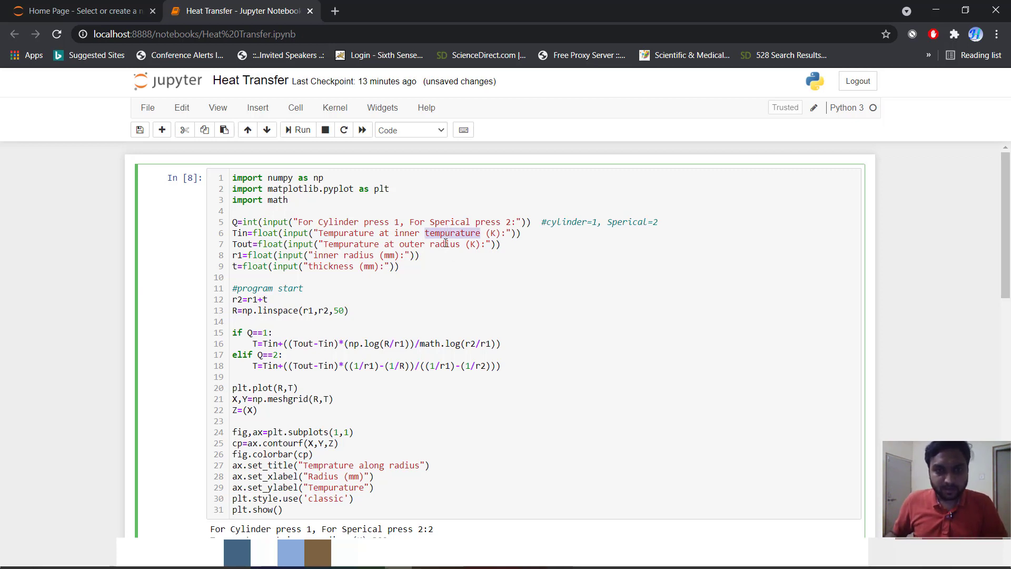
{"action": "key", "text": "Backspace"}
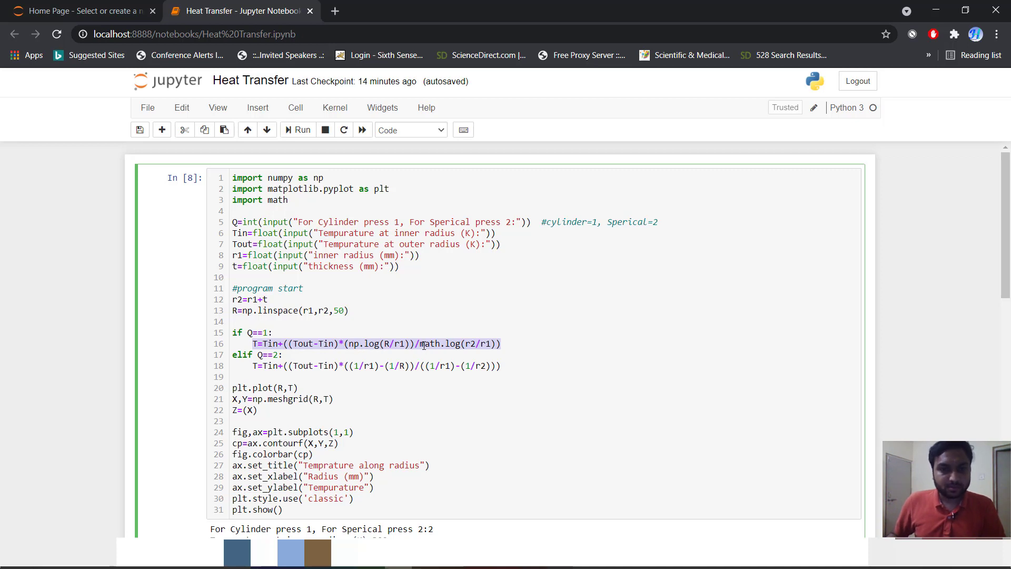
{"action": "mouse_move", "coordinate": [420, 347]}
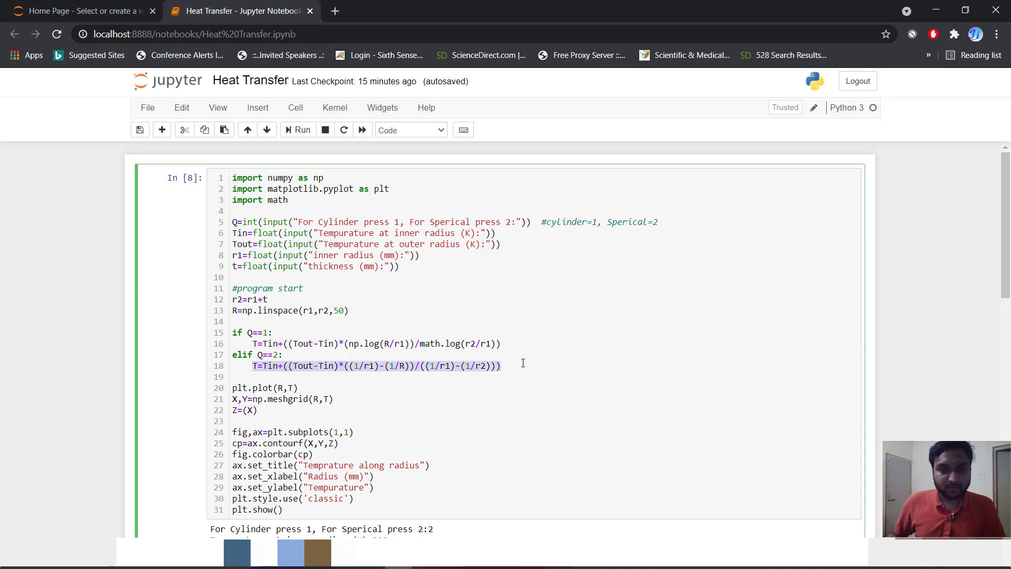
{"action": "scroll", "scroll_direction": "down", "scroll_amount": 3}
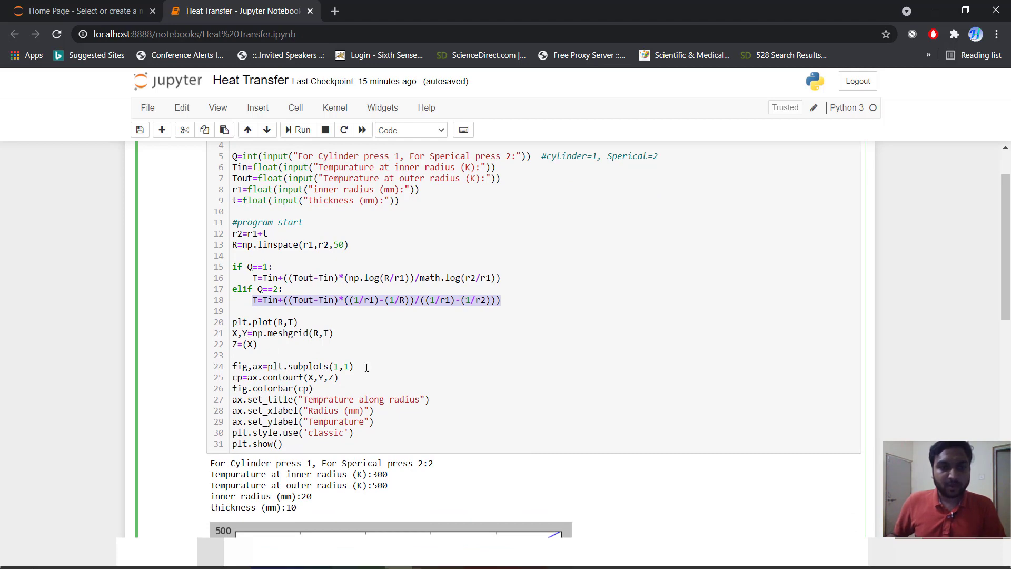
Step: Scroll through the cell to the plotting code with the contour title, axis labels, classic style and plt.show()
{"action": "scroll", "scroll_direction": "down", "scroll_amount": 3}
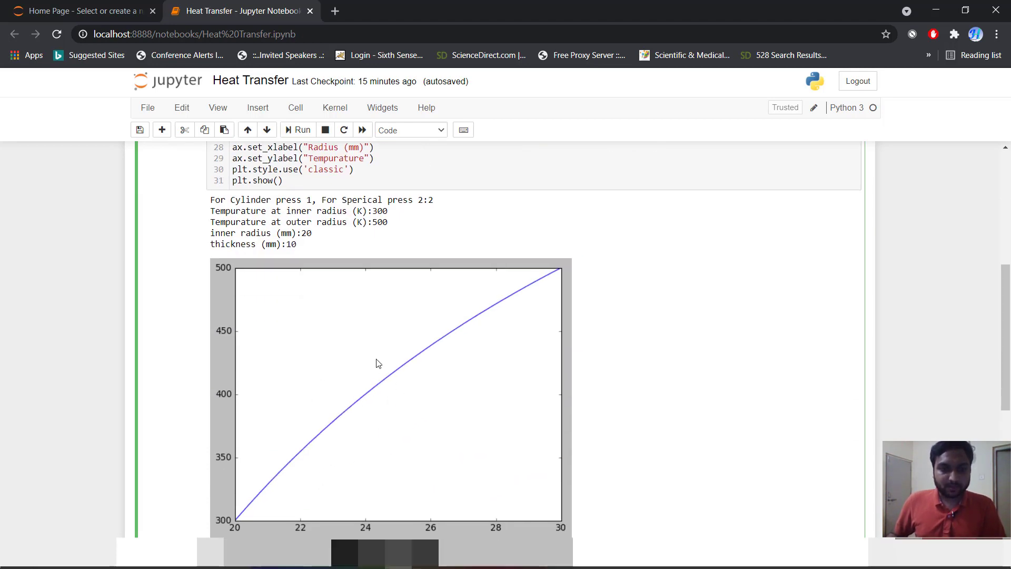
{"action": "scroll", "scroll_direction": "down", "scroll_amount": 3}
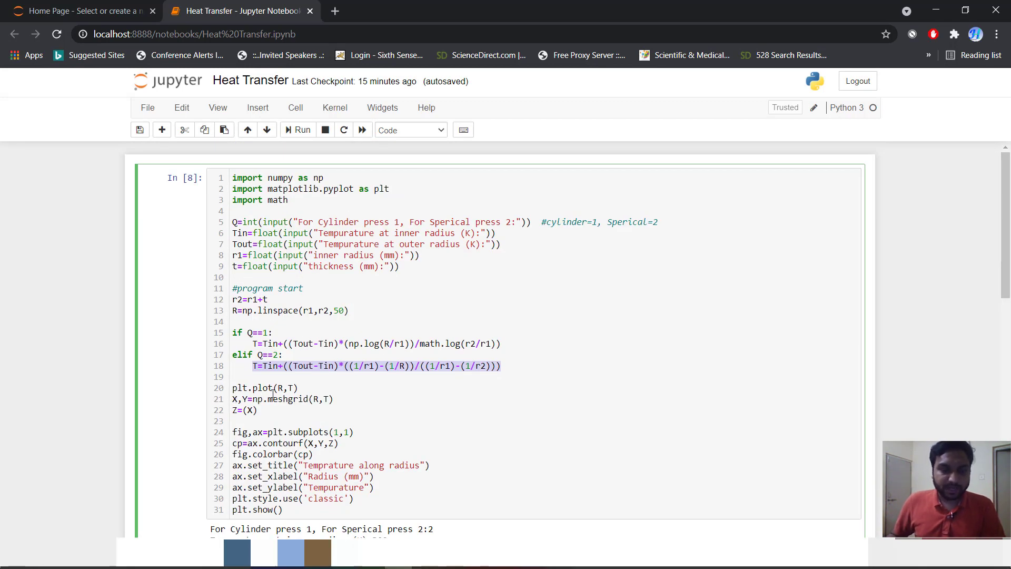
{"action": "scroll", "scroll_direction": "down", "scroll_amount": 3}
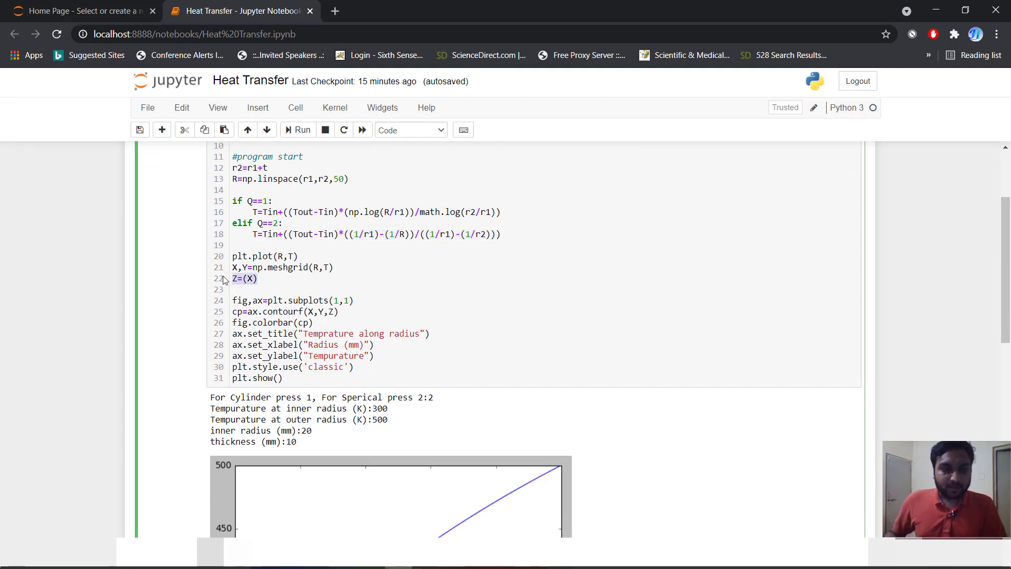
{"action": "scroll", "scroll_direction": "down", "scroll_amount": 3}
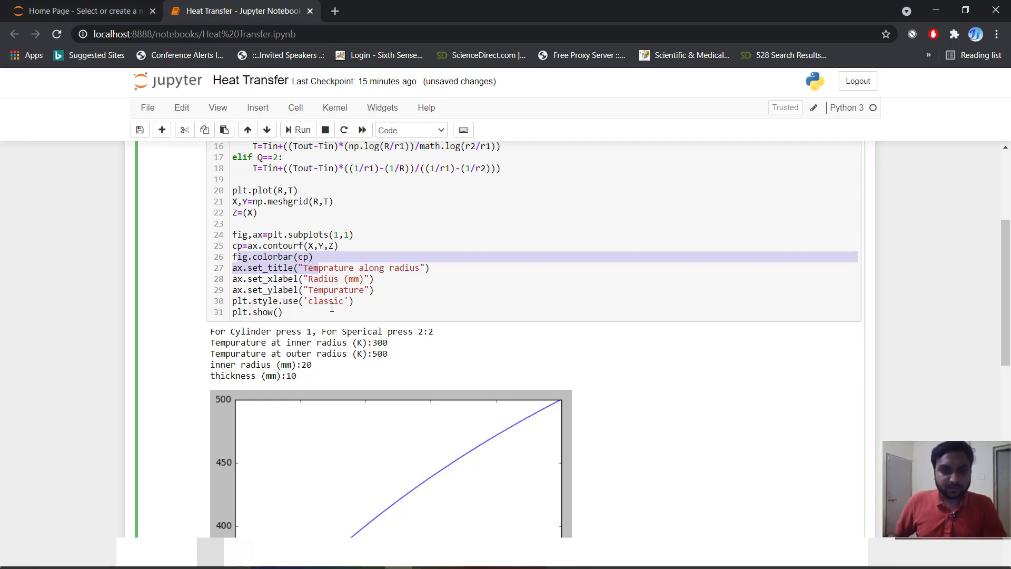
{"action": "scroll", "scroll_direction": "down", "scroll_amount": 3}
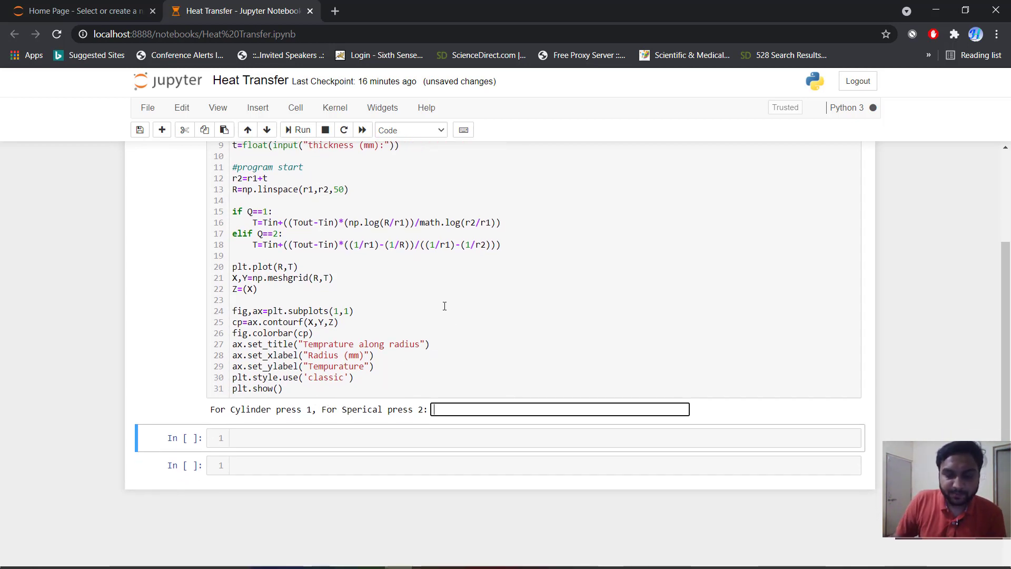
Step: Answer the prompts with sphere choice 2, 300 K inner, 500 K outer, 20 mm inner radius and 10 mm thickness
{"action": "type", "text": "2"}
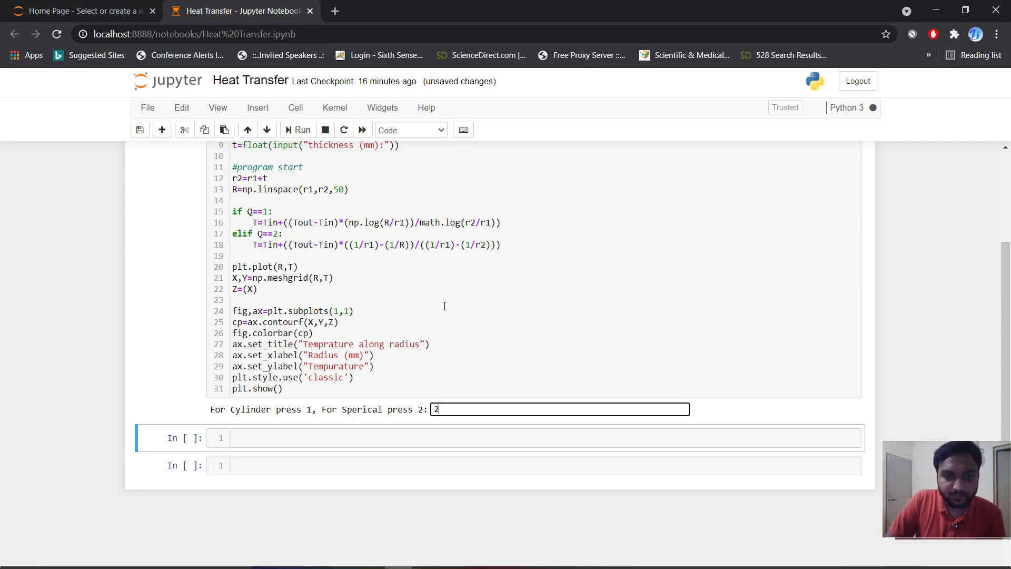
{"action": "key", "text": "enter"}
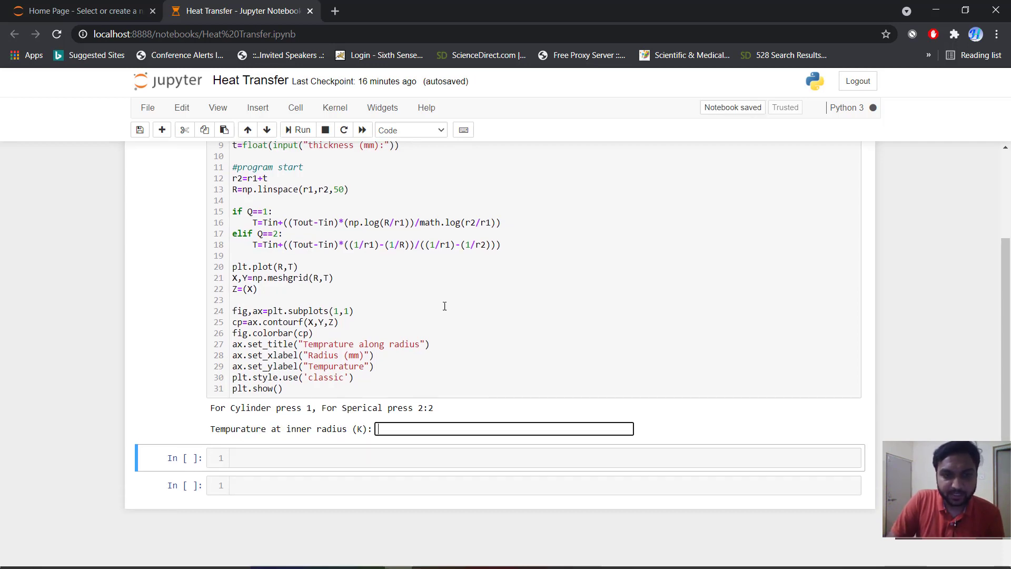
{"action": "type", "text": "300"}
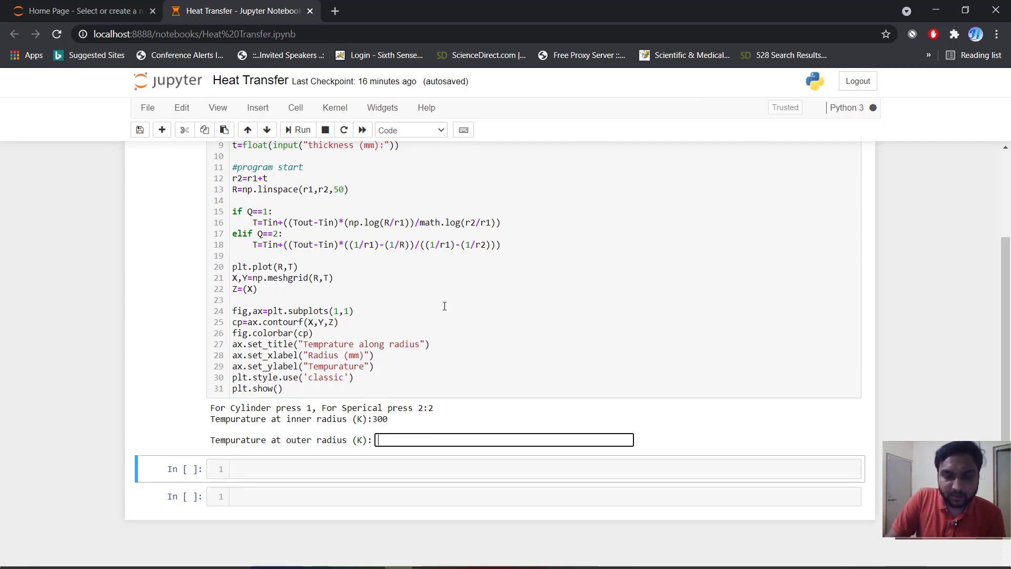
{"action": "type", "text": "500"}
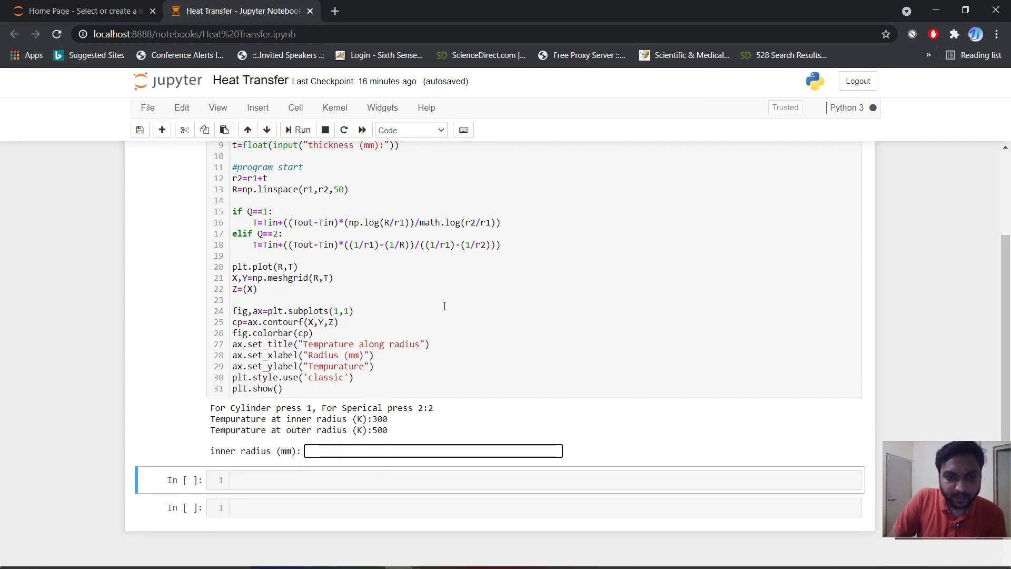
{"action": "type", "text": "20"}
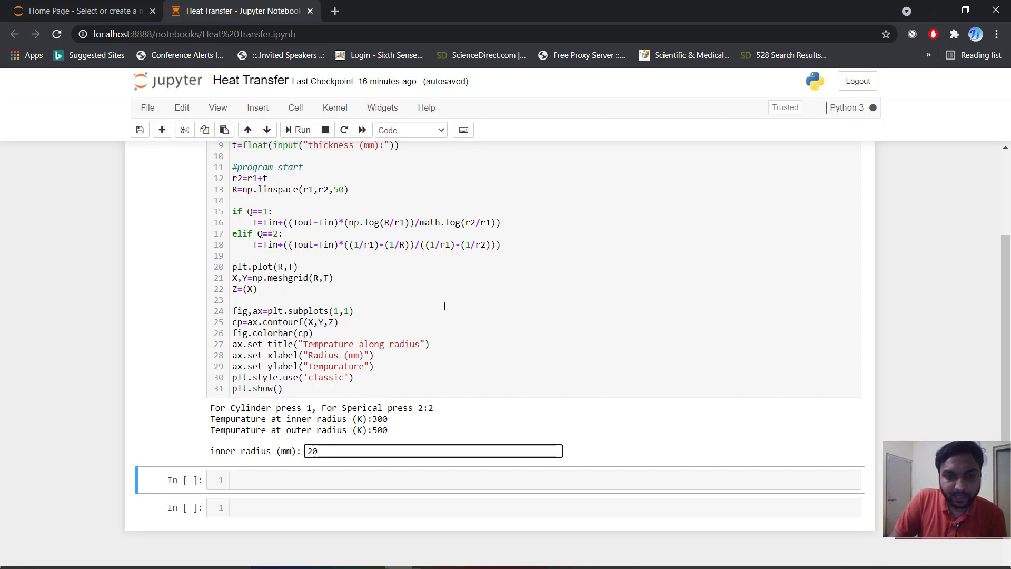
{"action": "type", "text": "10"}
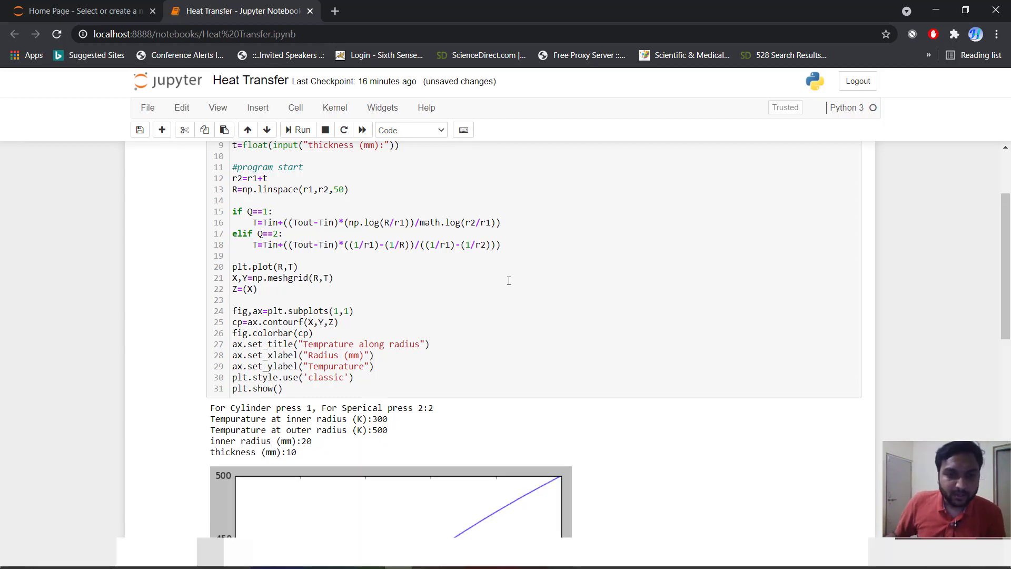
Step: Scroll the output past the 300-500 K temperature-vs-radius curve to the coloured contour plot with its colorbar
{"action": "scroll", "scroll_direction": "down", "scroll_amount": 3}
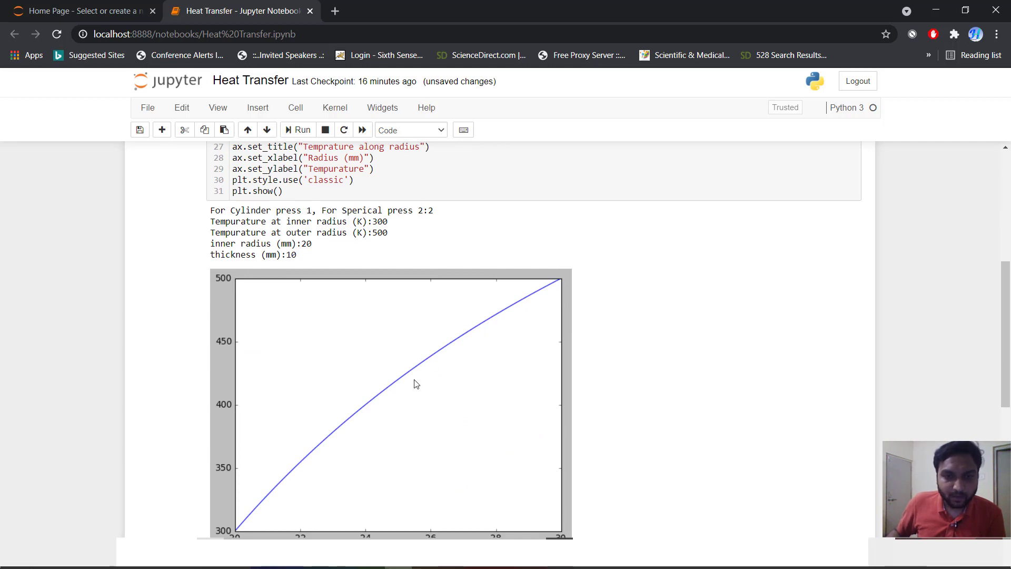
{"action": "scroll", "scroll_direction": "down", "scroll_amount": 3}
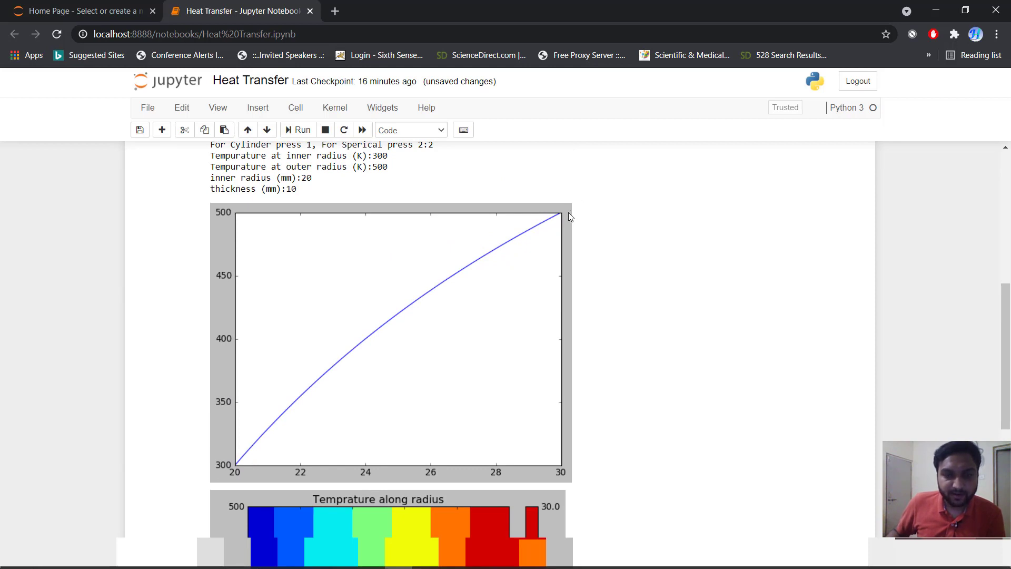
{"action": "mouse_move", "coordinate": [498, 472]}
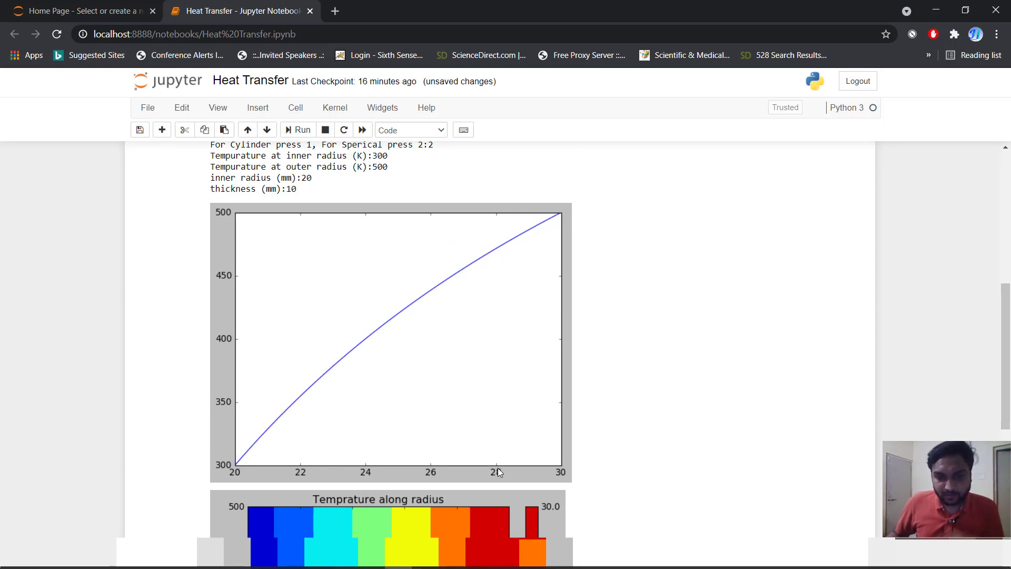
{"action": "mouse_move", "coordinate": [377, 468]}
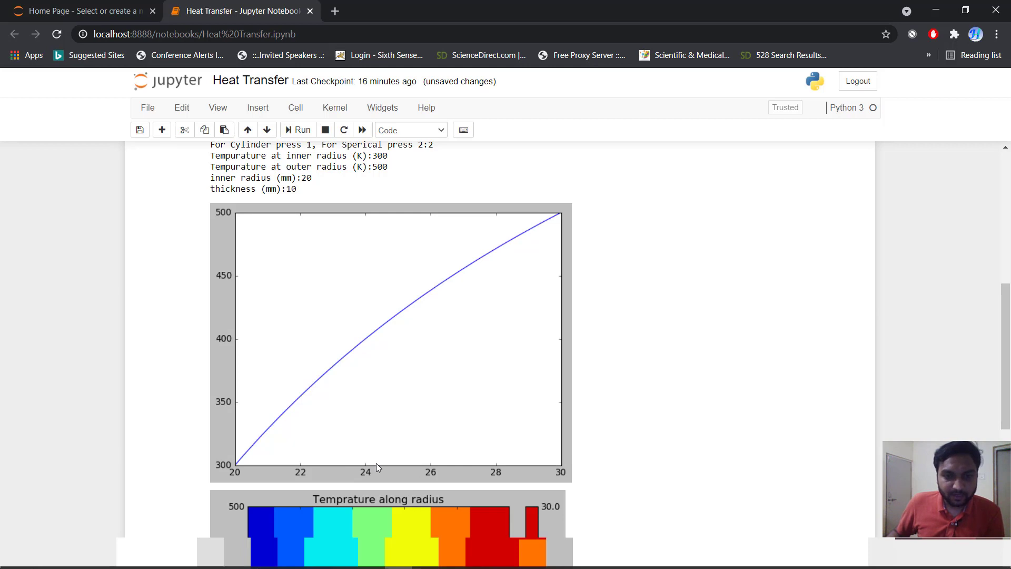
{"action": "mouse_move", "coordinate": [377, 468]}
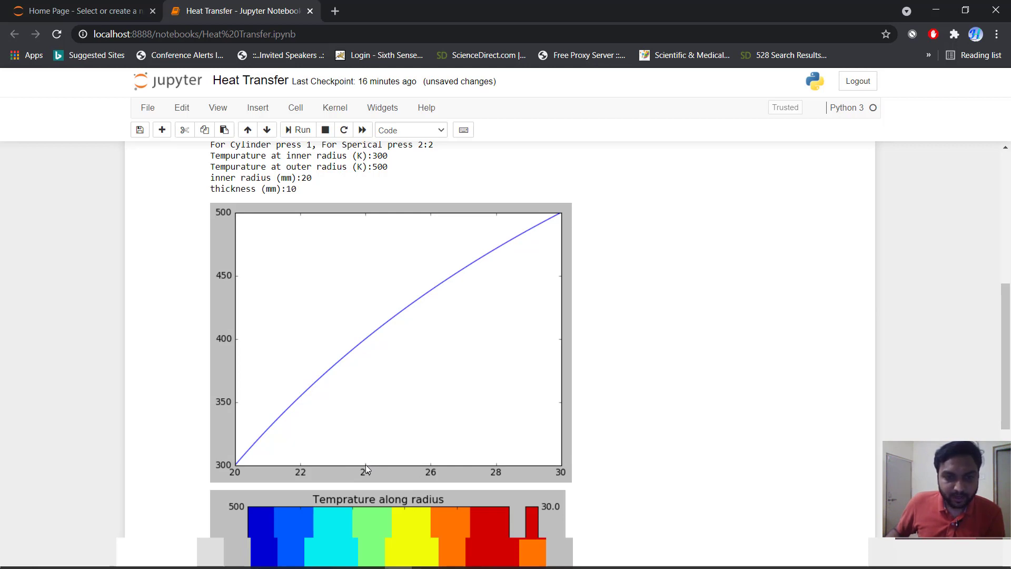
{"action": "mouse_move", "coordinate": [362, 342]}
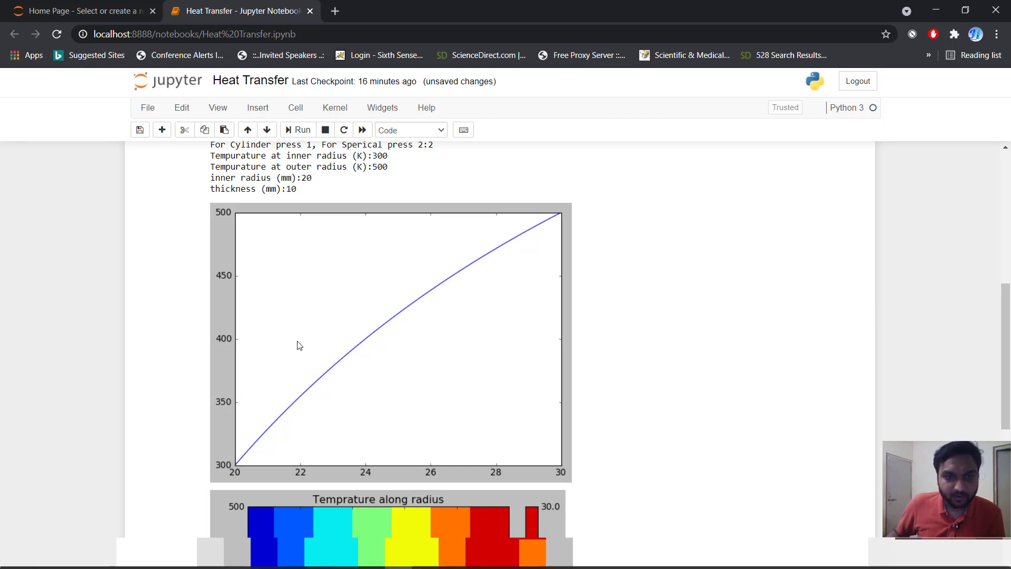
{"action": "mouse_move", "coordinate": [362, 347]}
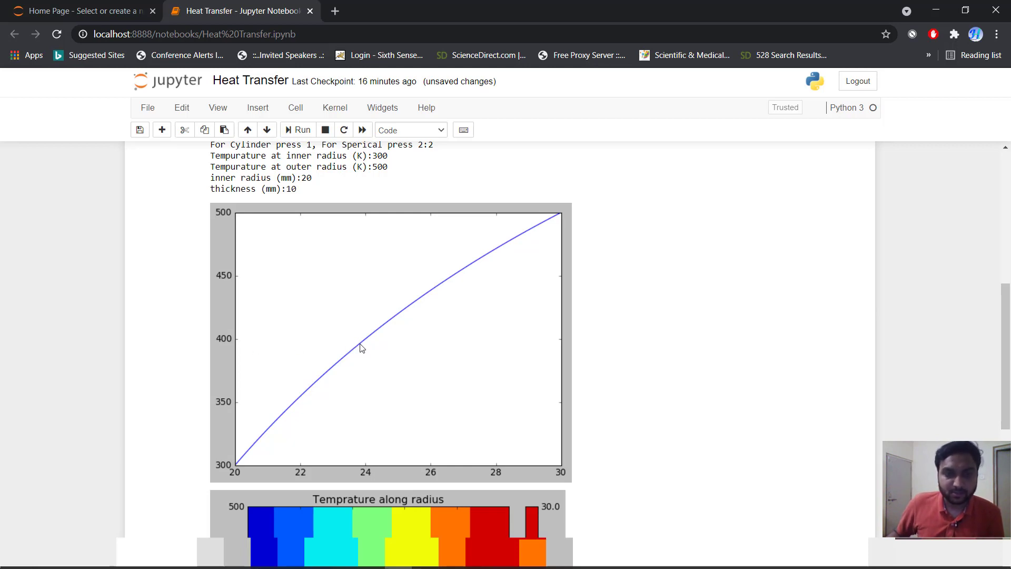
{"action": "scroll", "scroll_direction": "down", "scroll_amount": 3}
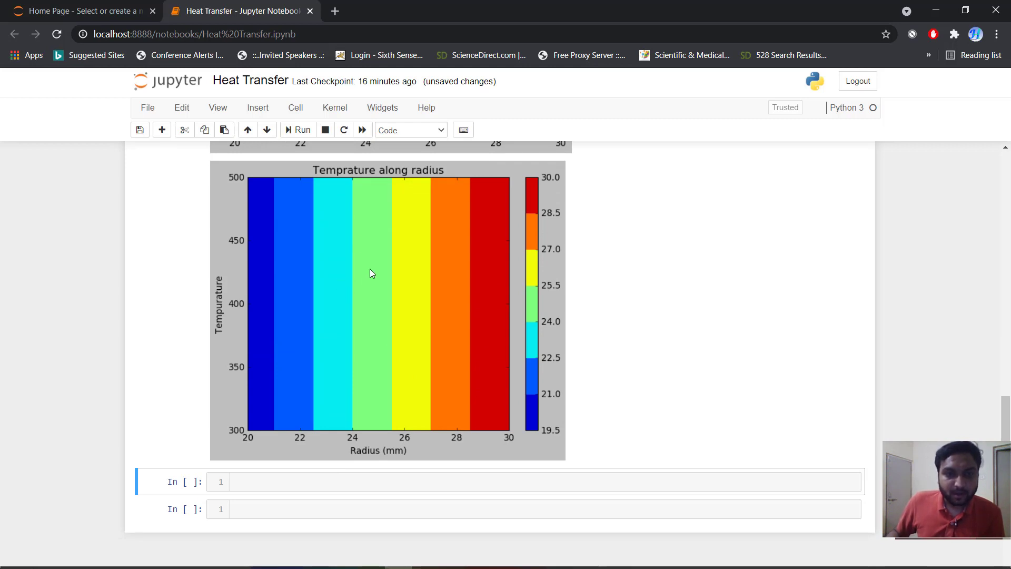
{"action": "mouse_move", "coordinate": [506, 405]}
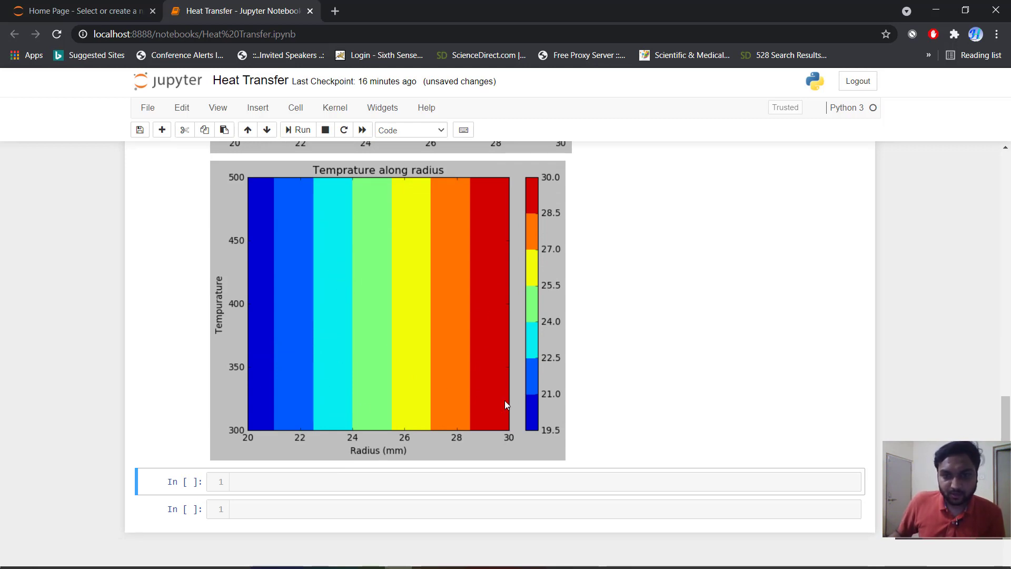
{"action": "mouse_move", "coordinate": [450, 385]}
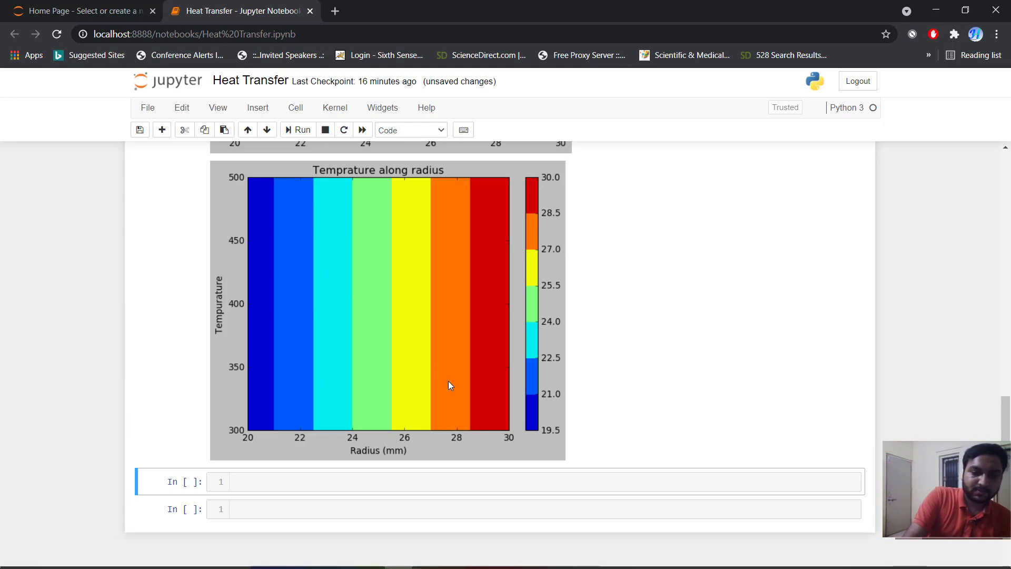